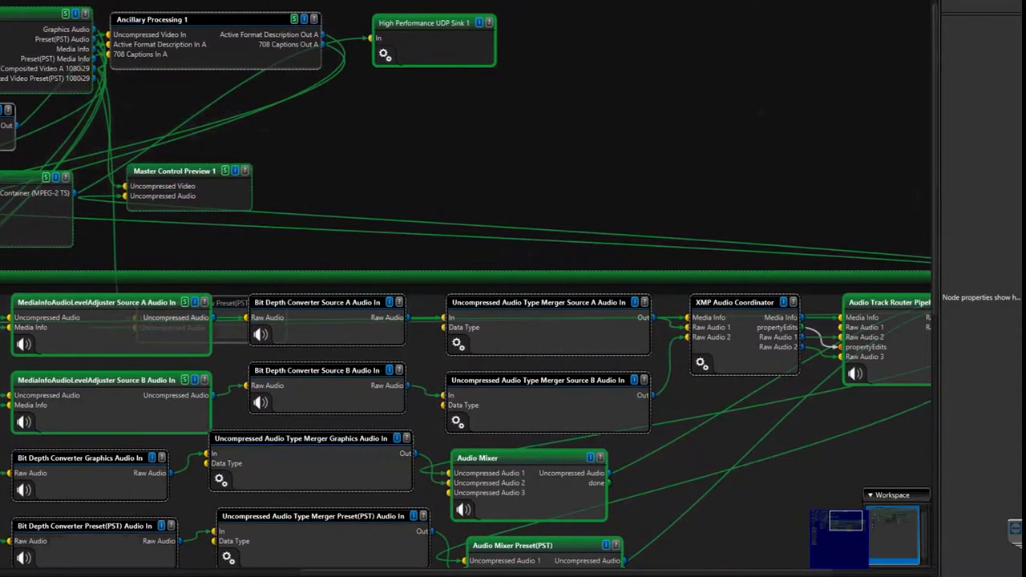
# Choose the SCTE Trigger event, then build the Full Sync 'Redundancy Stack' with Channel2 and Channel1
pyautogui.scroll(-3)
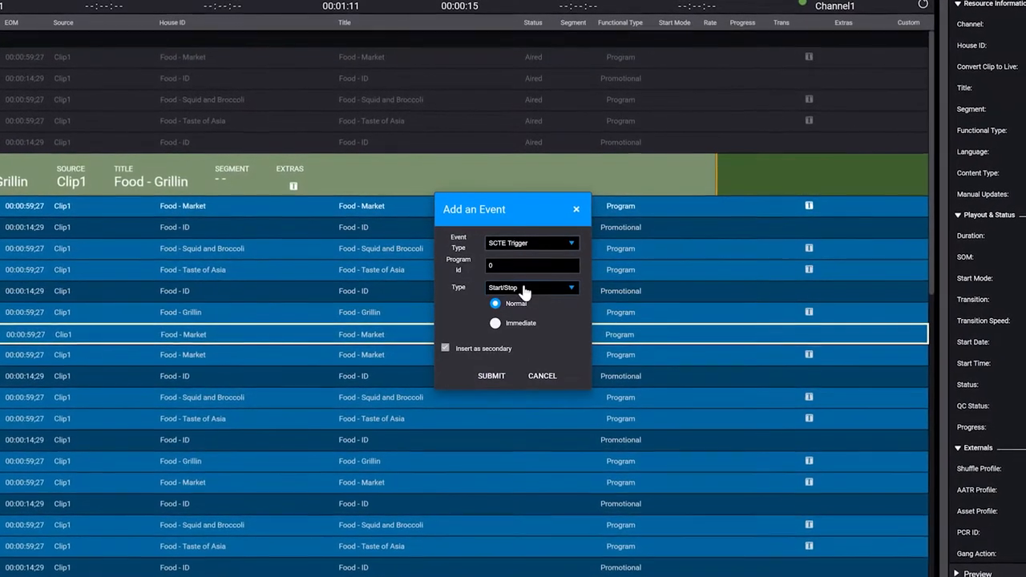
pyautogui.click(491, 375)
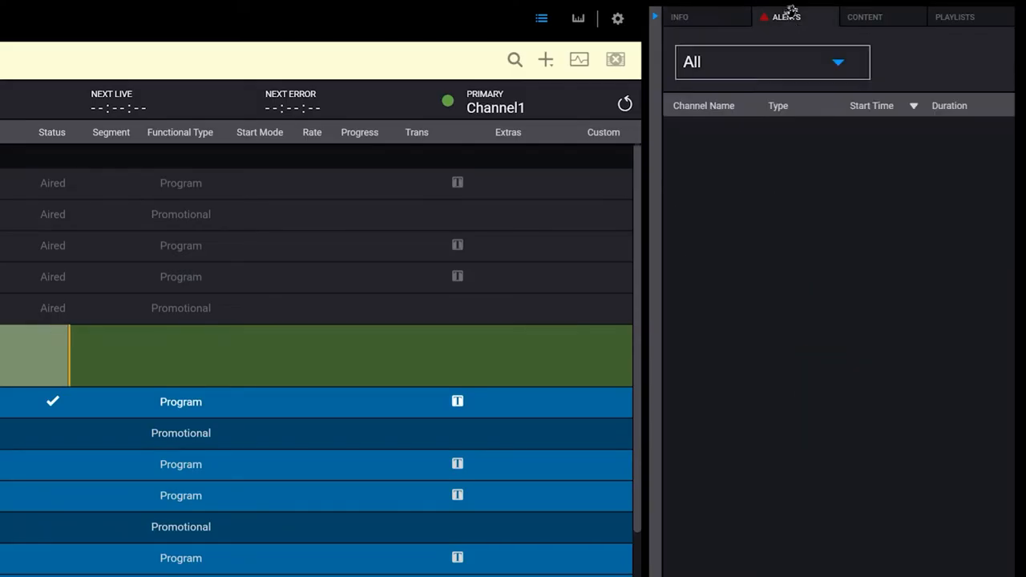
pyautogui.click(579, 59)
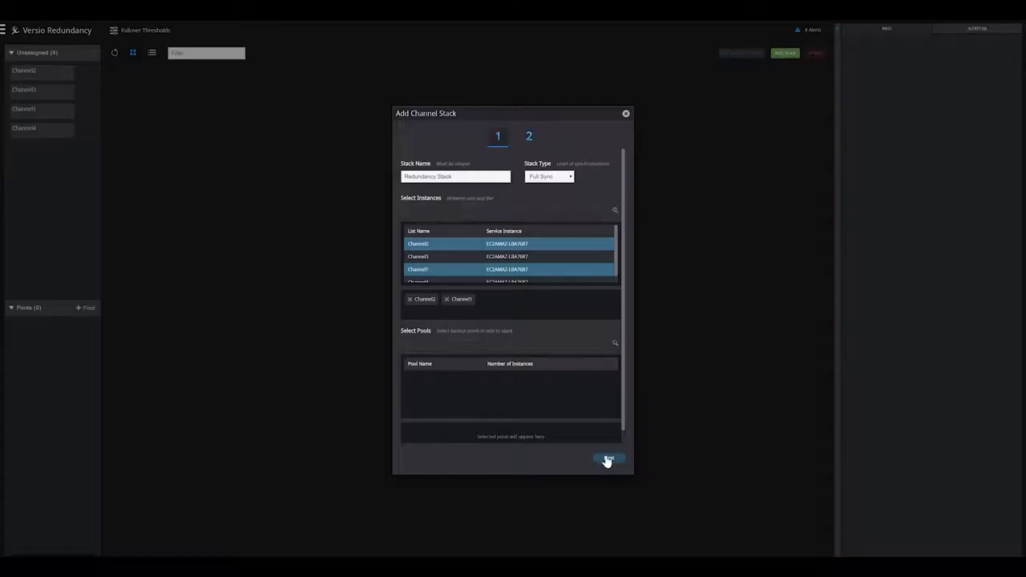
pyautogui.click(609, 458)
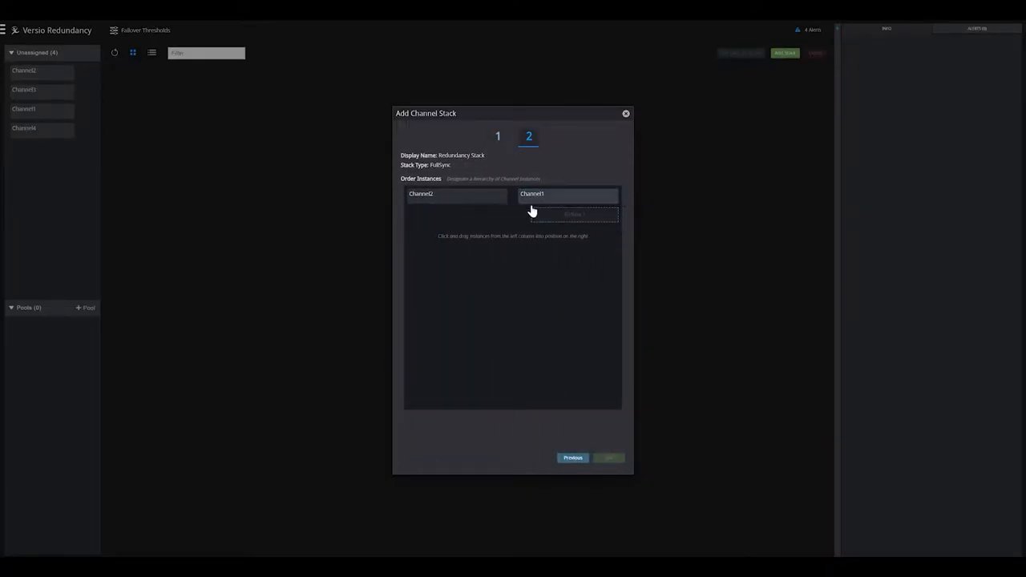